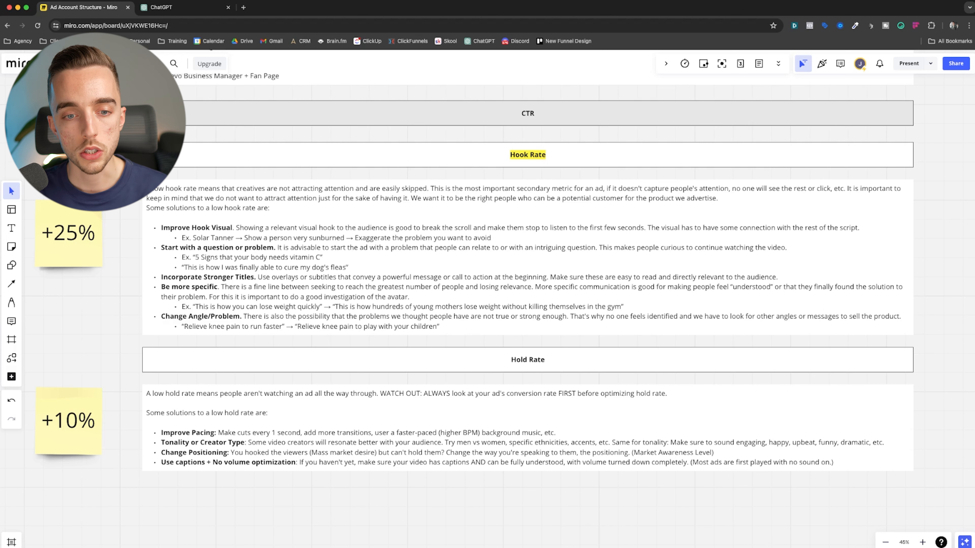
- Place the text cursor right after the 'Change Angle/Problem' heading in the Hook Rate solutions box
{"action": "left_click", "coordinate": [69, 233]}
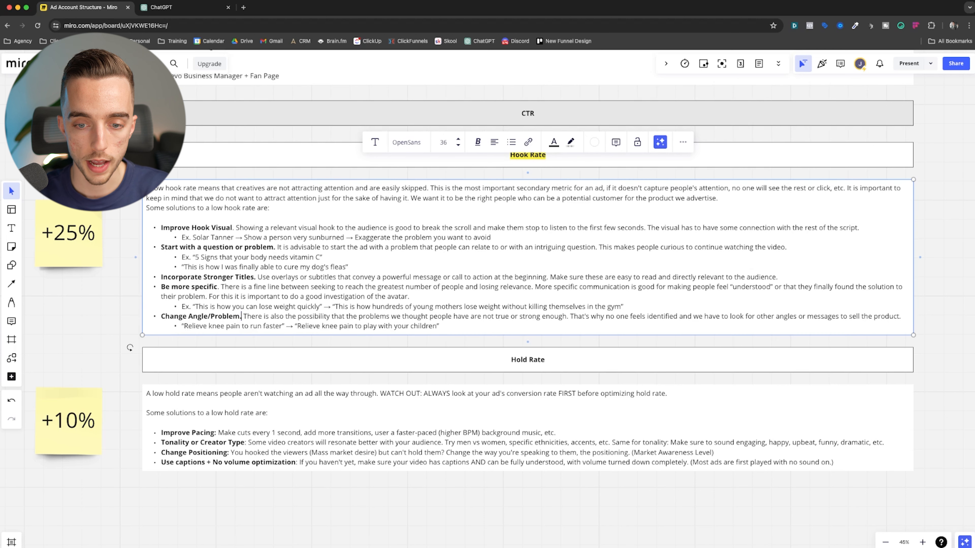
- Append '(Mass Market Desire)' to the Change Angle/Problem heading and finish editing the list
{"action": "type", "text": "(Mass Market Desire"}
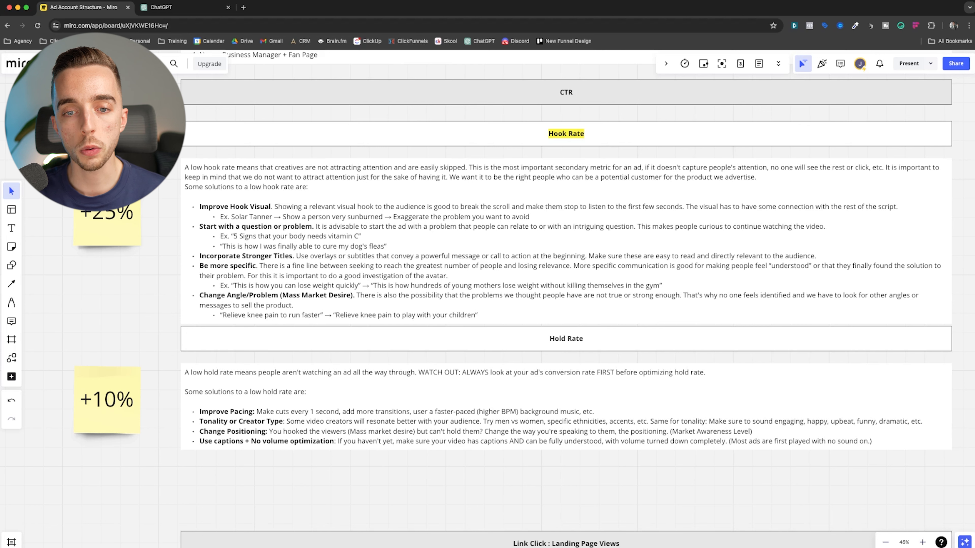
{"action": "left_click", "coordinate": [106, 399]}
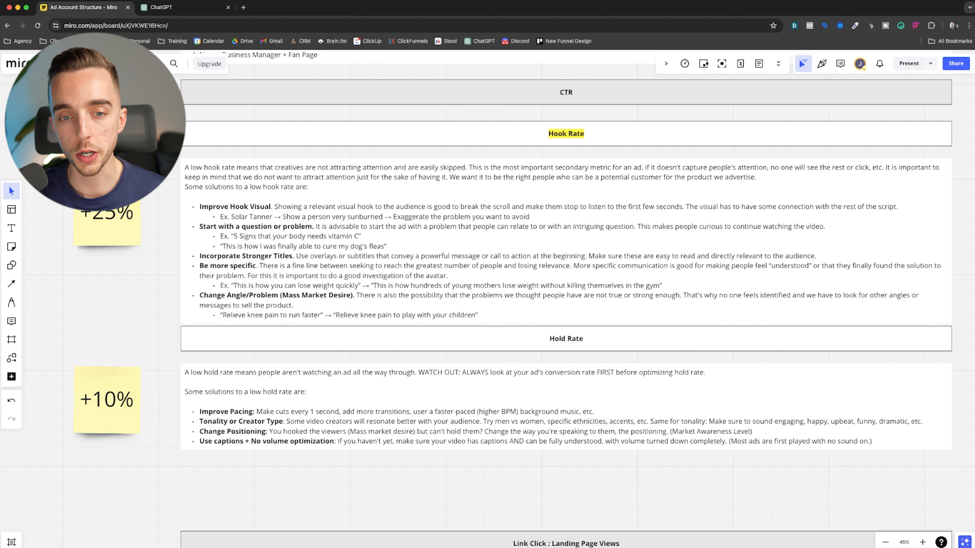
{"action": "left_click", "coordinate": [106, 224]}
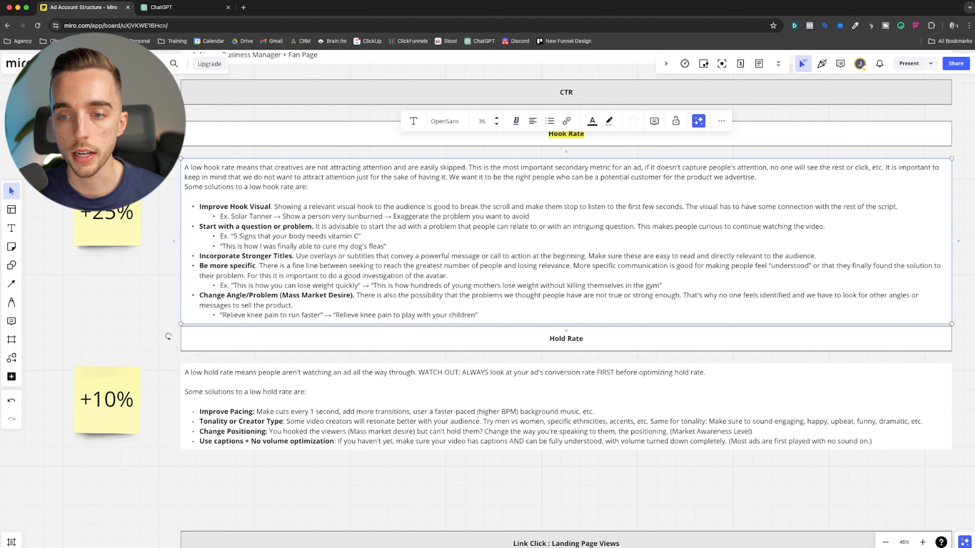
{"action": "left_click", "coordinate": [546, 167]}
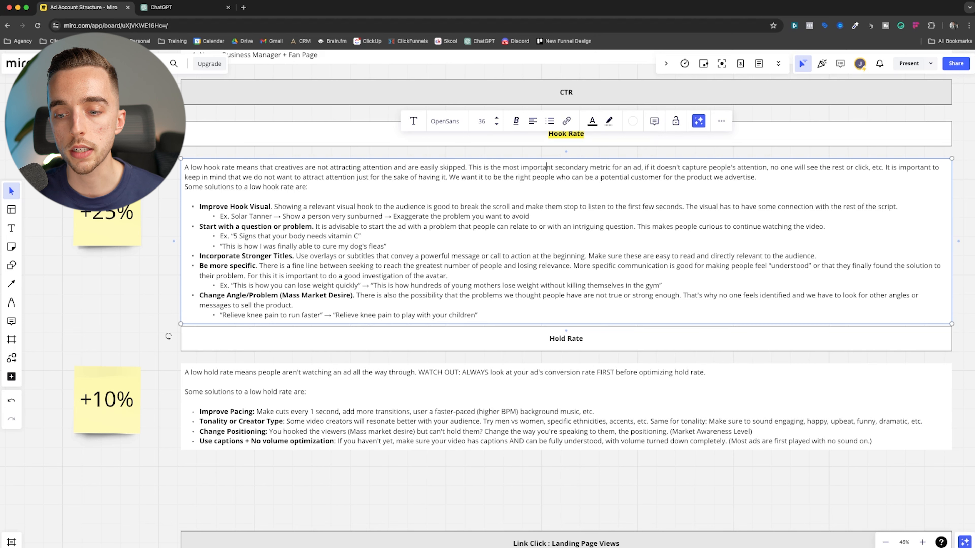